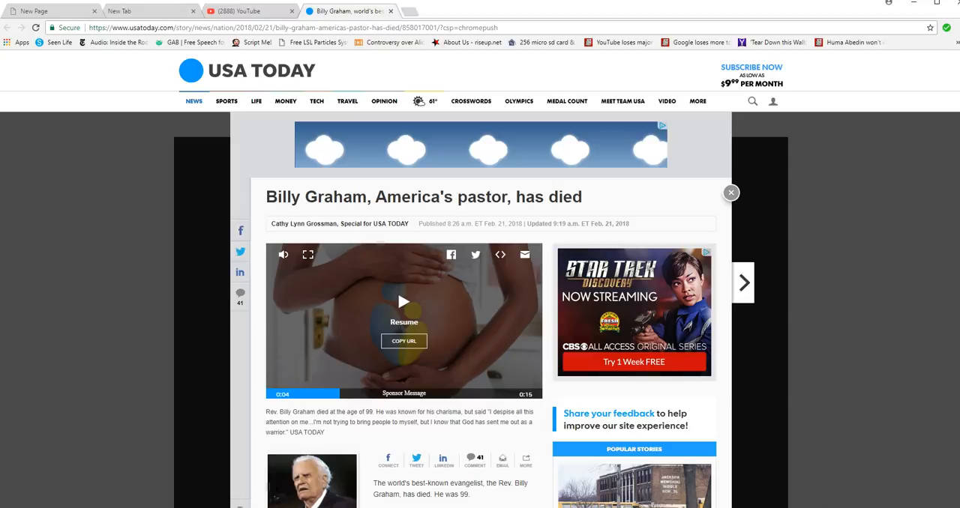
{"action": "scroll", "scroll_direction": "down", "scroll_amount": 3}
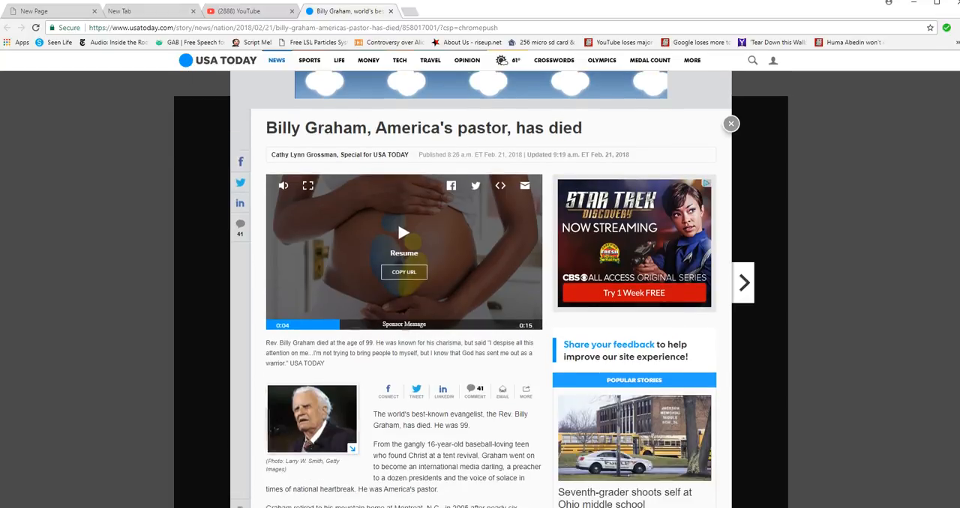